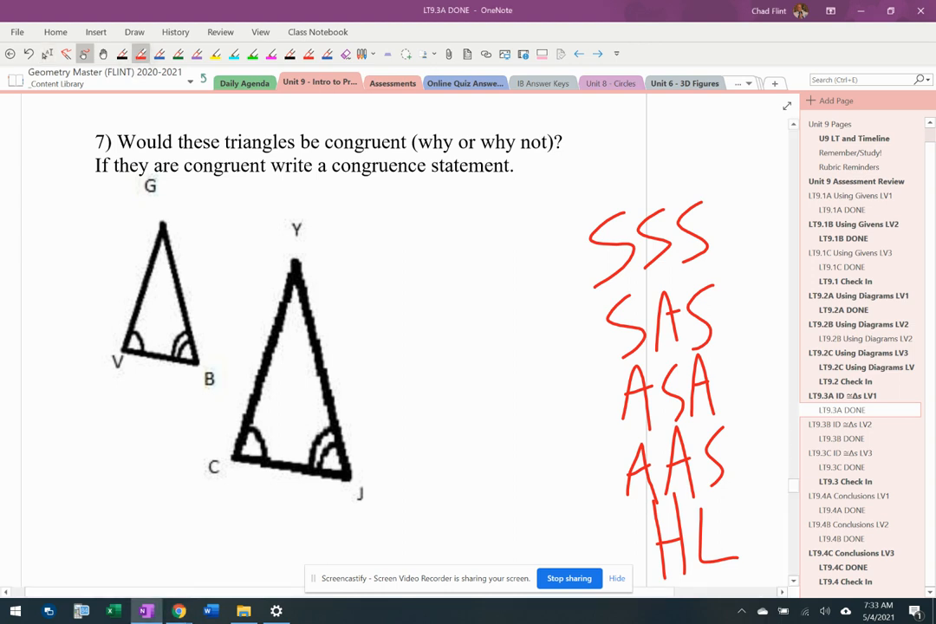
- Handwrite a red A beneath the marked angles at V, B and C
left_click(120, 386)
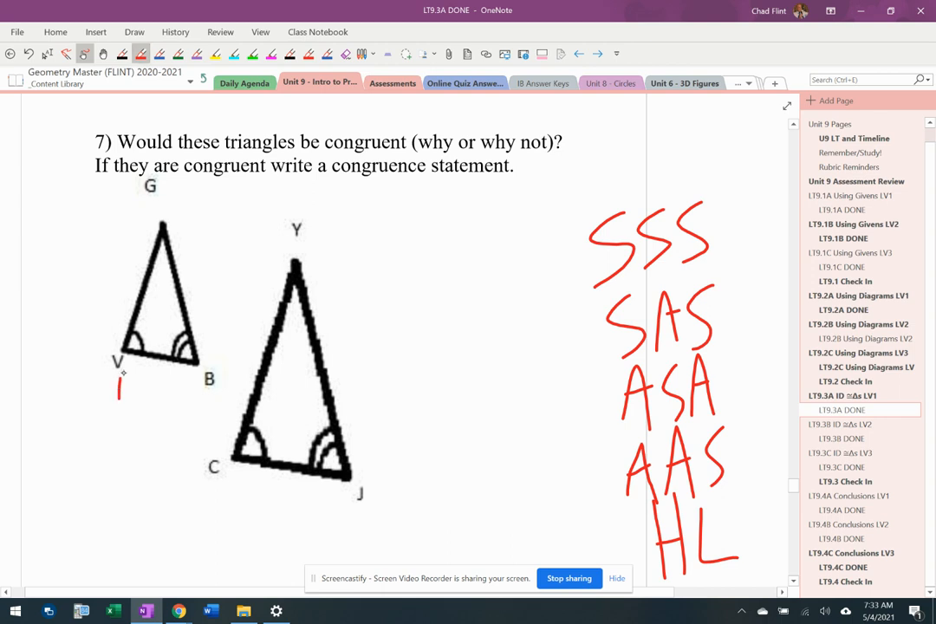
left_click_drag(121, 399, 251, 503)
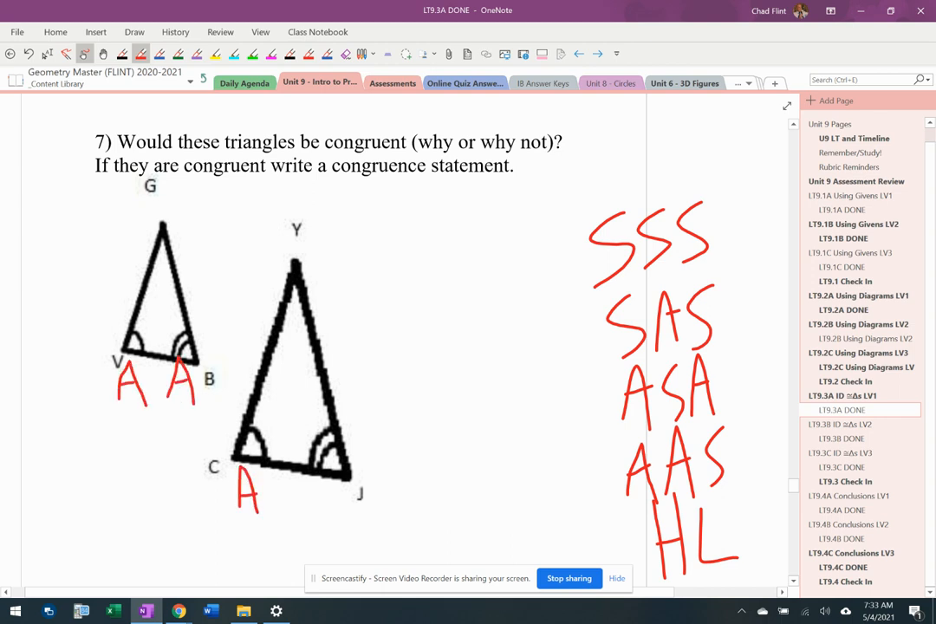